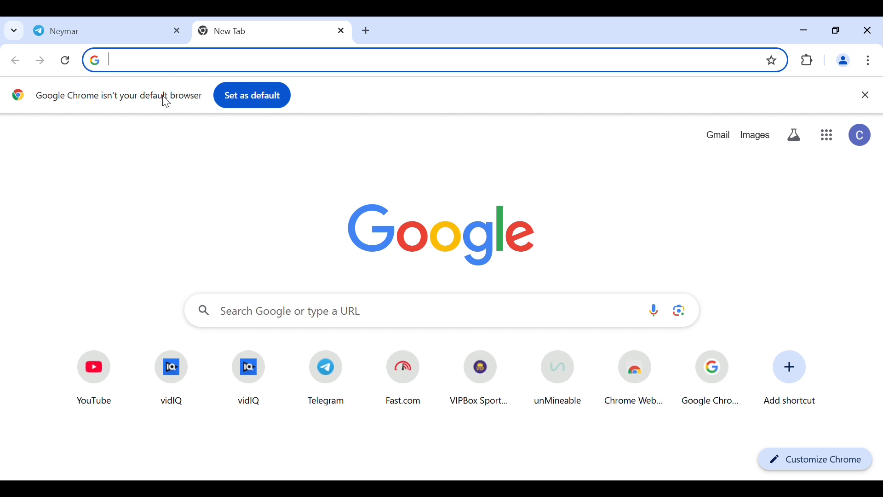
{"action": "mouse_move", "coordinate": [756, 137]}
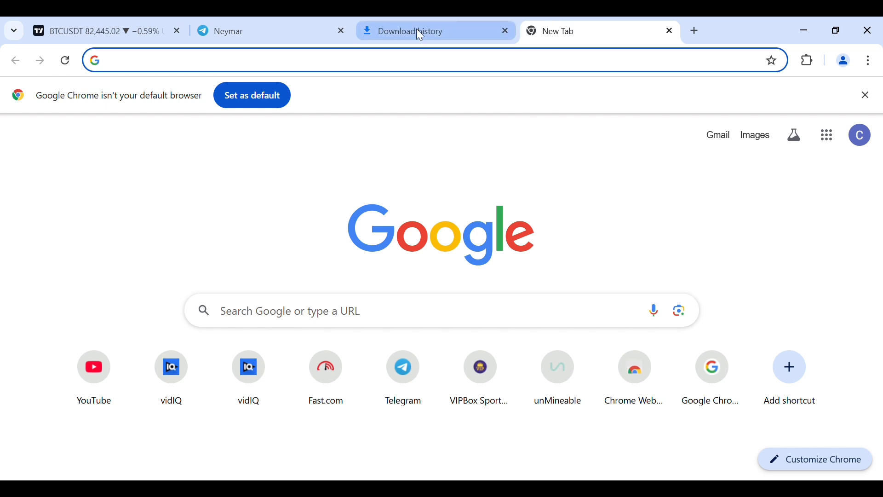
Search Google for 'tradingview' from the address bar
{"action": "left_click", "coordinate": [412, 62]}
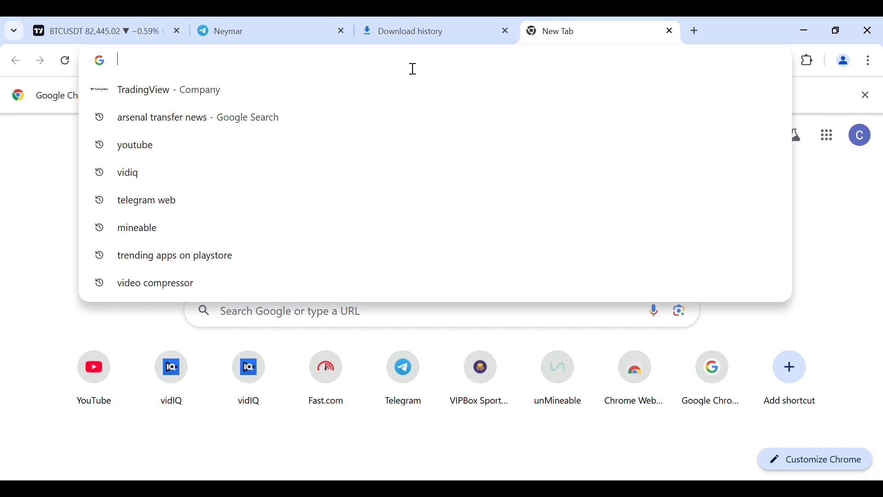
{"action": "type", "text": "tradingview&oq=&gs_lcrp=EgZjaHJvbWUqDwg..."}
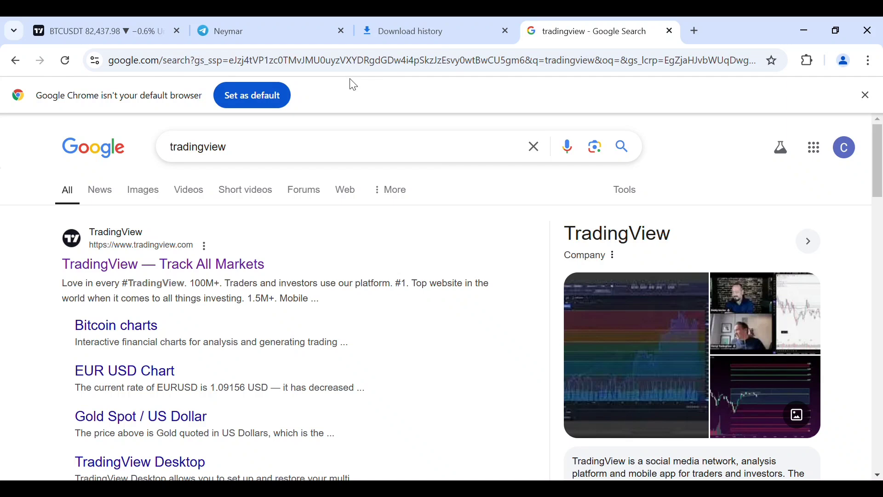
{"action": "mouse_move", "coordinate": [235, 257]}
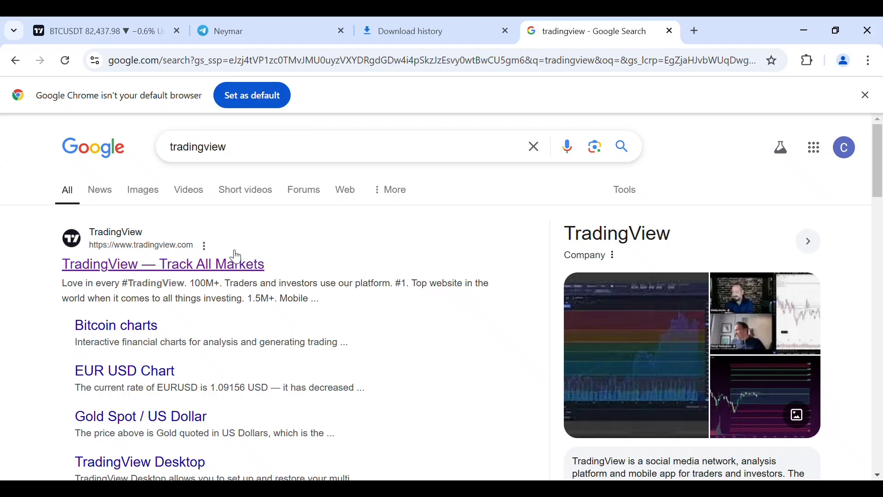
Open the official TradingView site from the first search result
{"action": "left_click", "coordinate": [163, 264]}
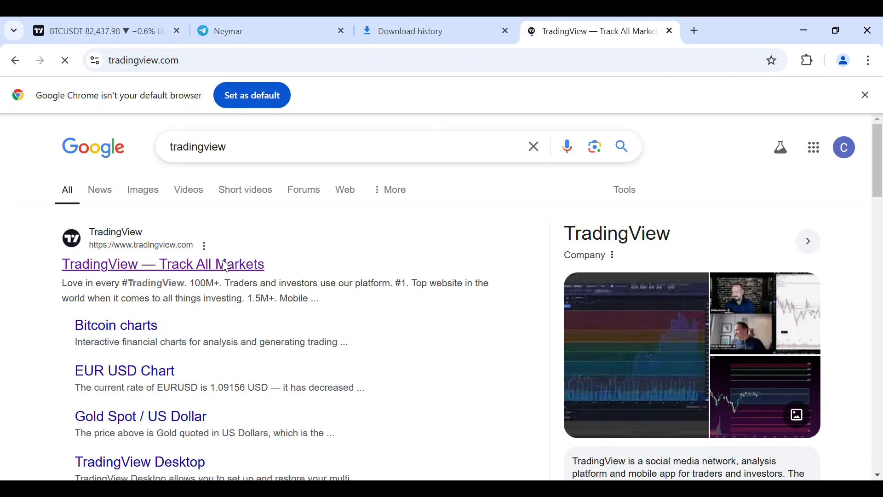
{"action": "left_click", "coordinate": [162, 263]}
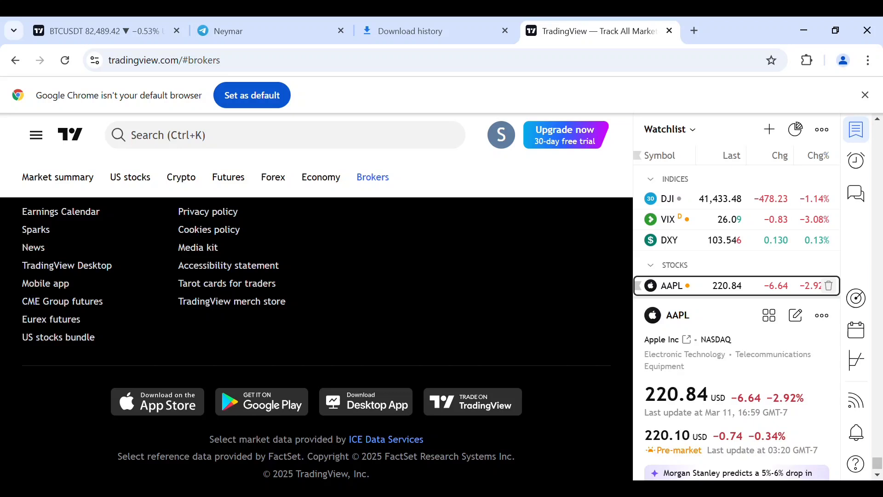
Open the TradingView Desktop page and reach its Windows download option
{"action": "left_click", "coordinate": [67, 265]}
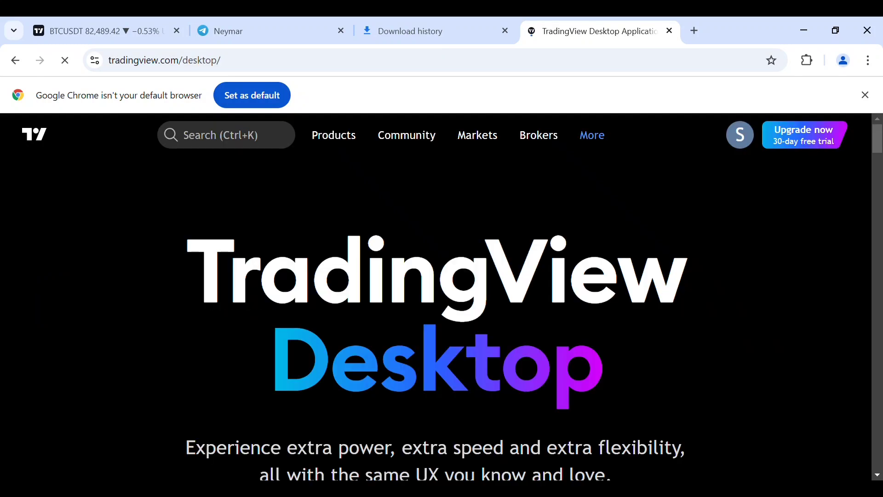
{"action": "scroll", "scroll_direction": "down", "scroll_amount": 3}
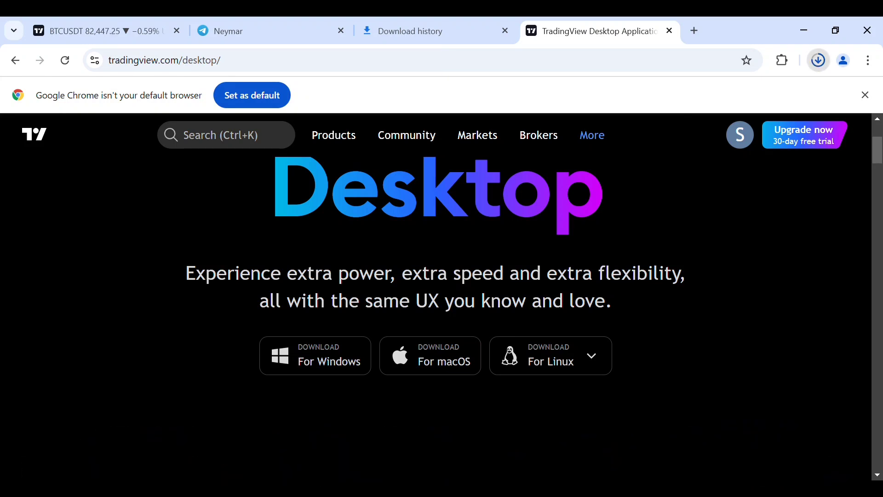
View Chrome's download history showing TradingView (2).msix at 129 MB of 129 MB
{"action": "left_click", "coordinate": [411, 31]}
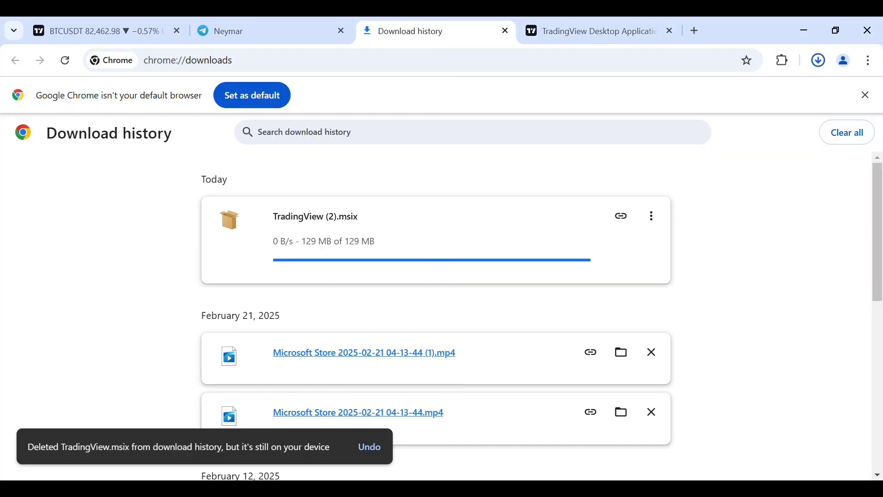